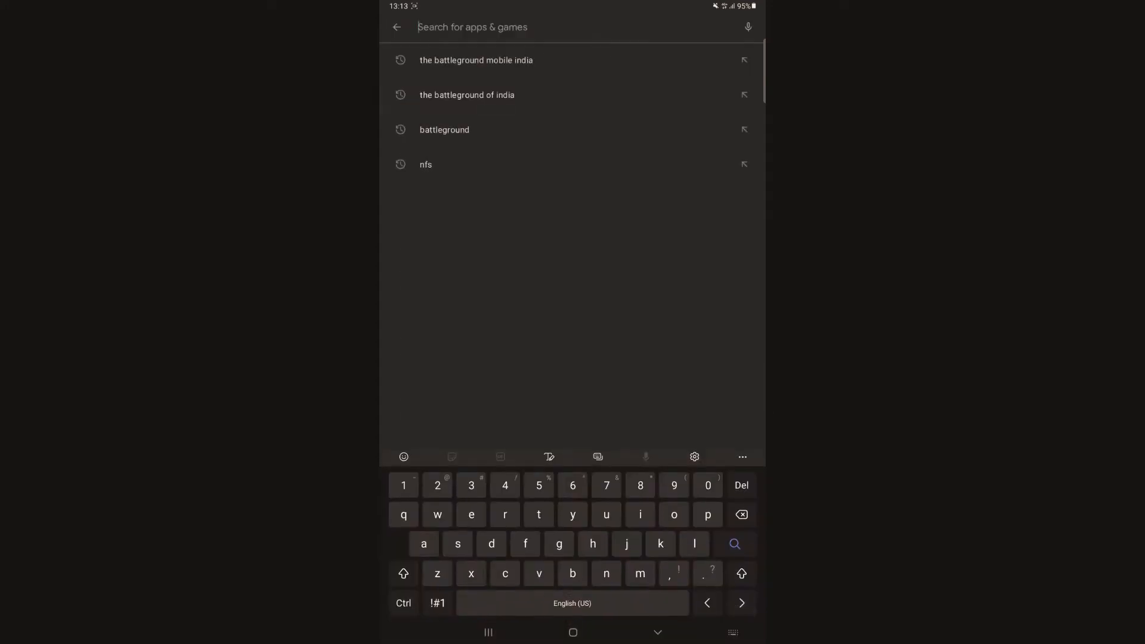
- Reopen the 'the battleground mobile india' search, open BATTLEGROUNDS MOBILE INDIA by KRAFTON, and pre-register
left_click(475, 59)
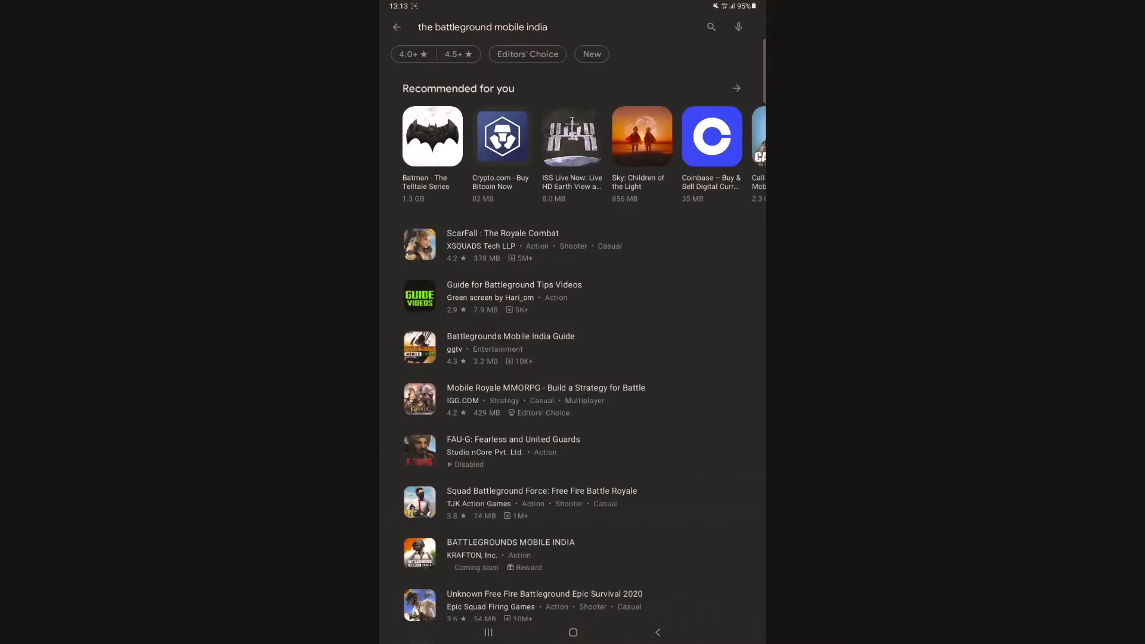
left_click(511, 554)
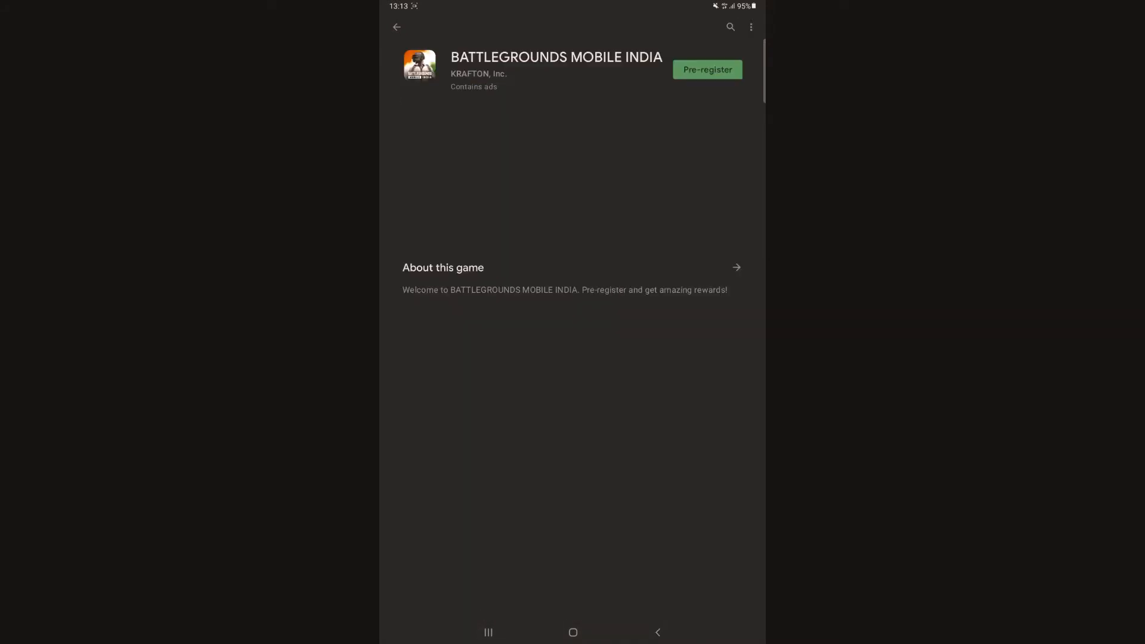
scroll("down", 3)
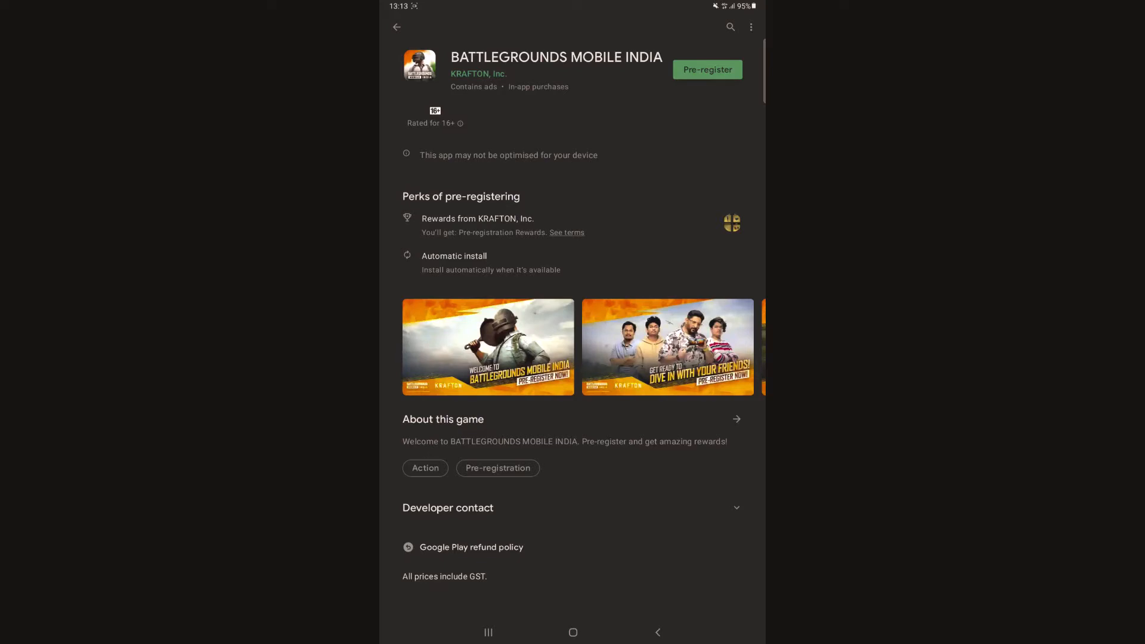
left_click(706, 69)
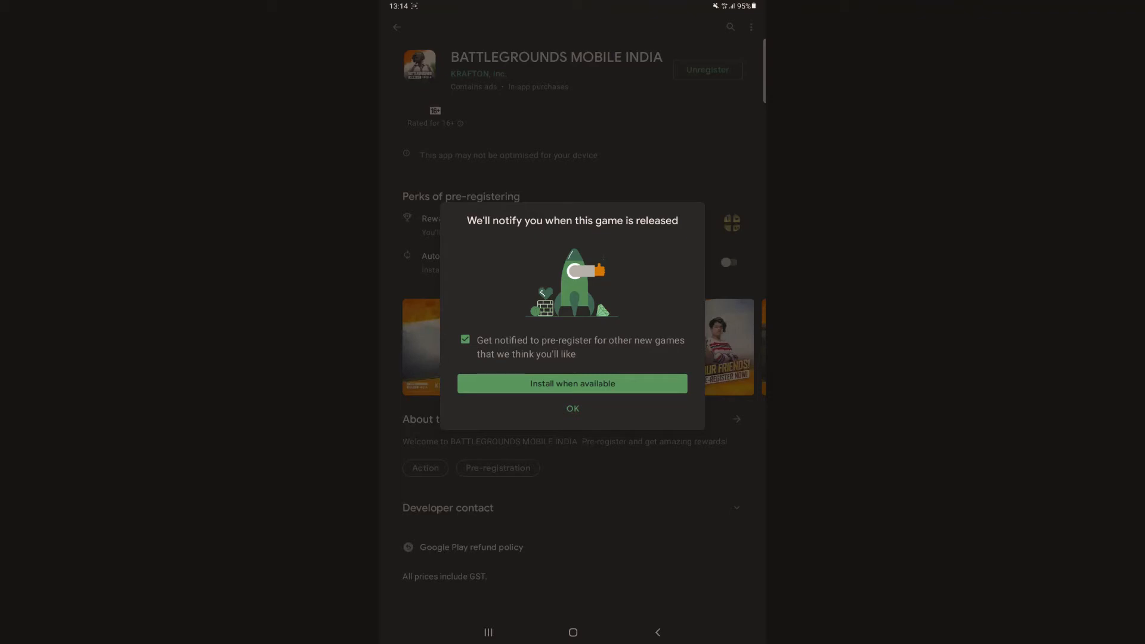
- Choose 'Install when available' so BATTLEGROUNDS MOBILE INDIA installs automatically on release
left_click(572, 407)
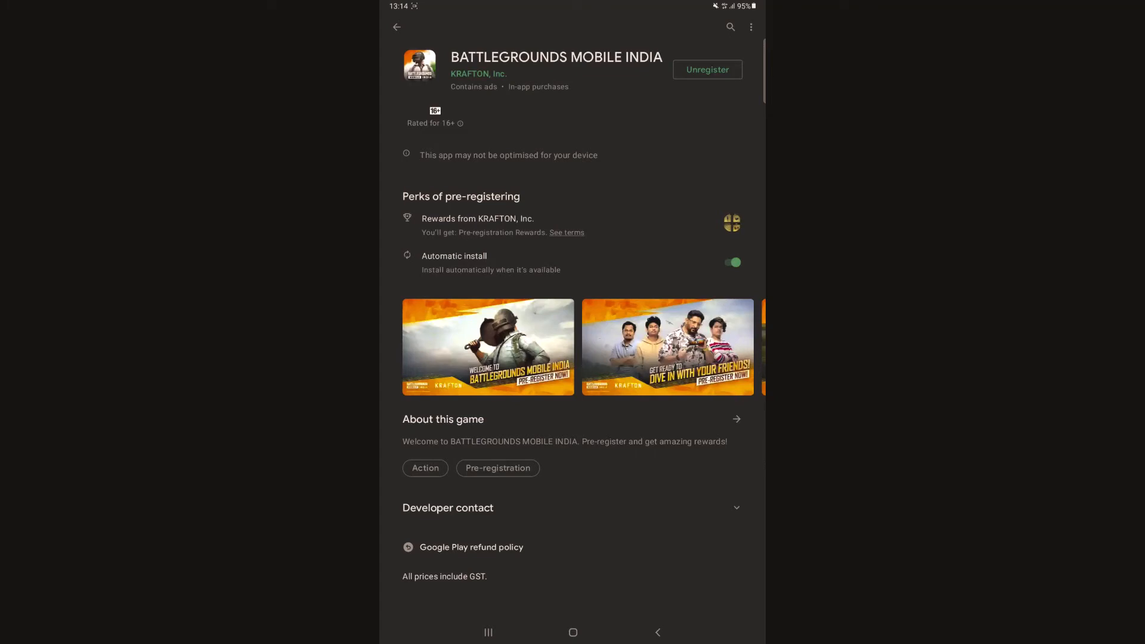
left_click(567, 232)
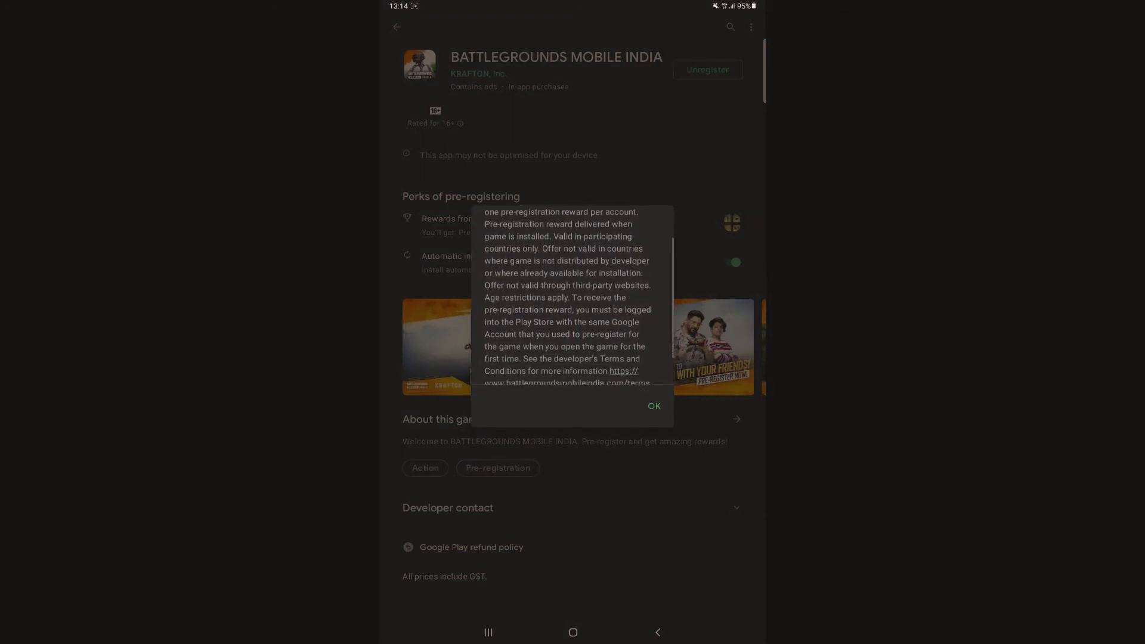
scroll("down", 3)
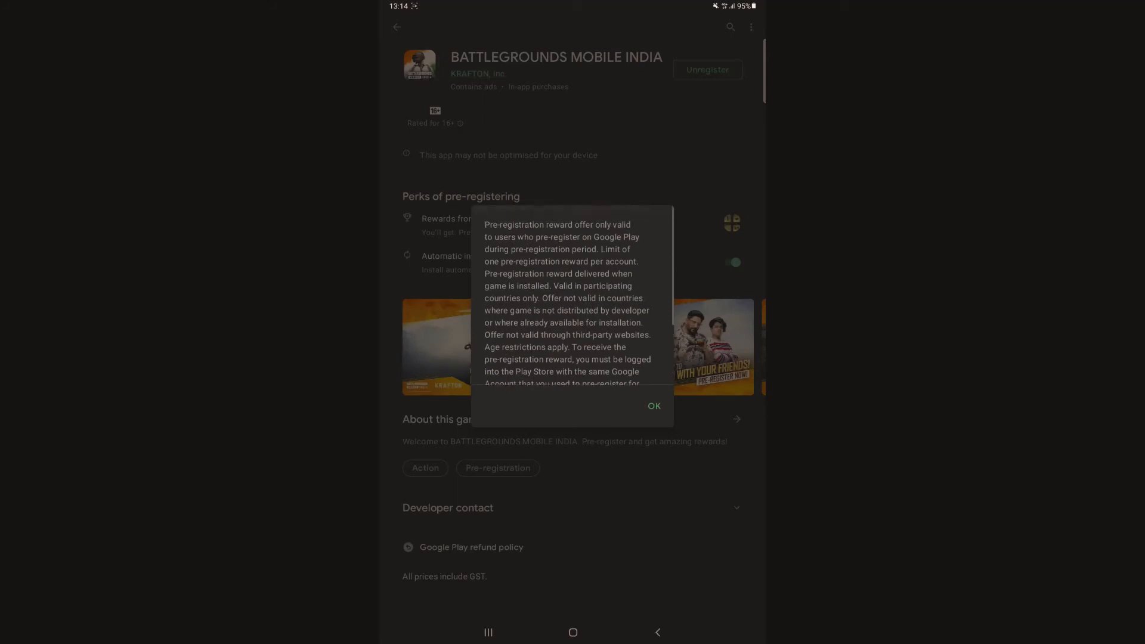
left_click(653, 407)
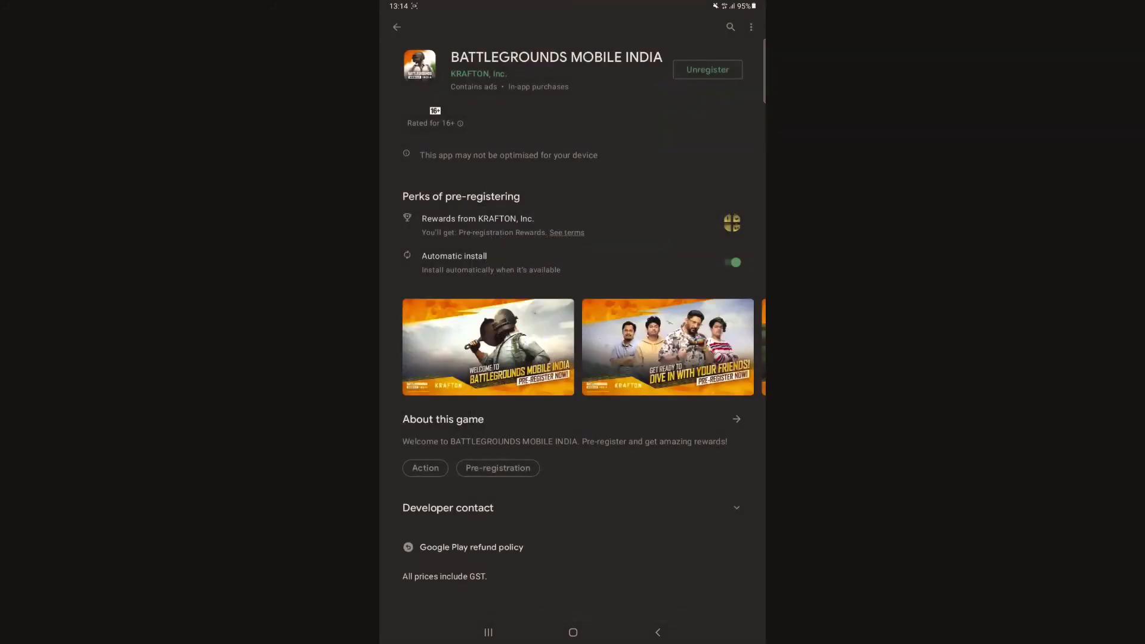